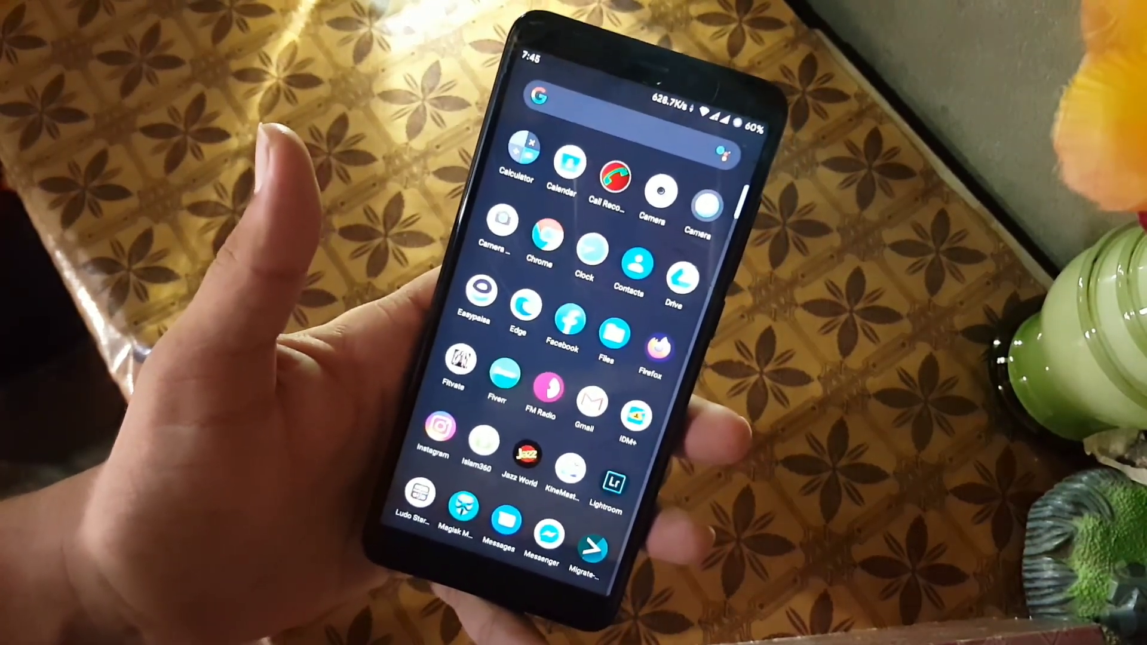
Browse Styles & wallpapers' Clock tab and the Xiaomi live wallpaper preview, then return to the home screen
scroll(down, 3)
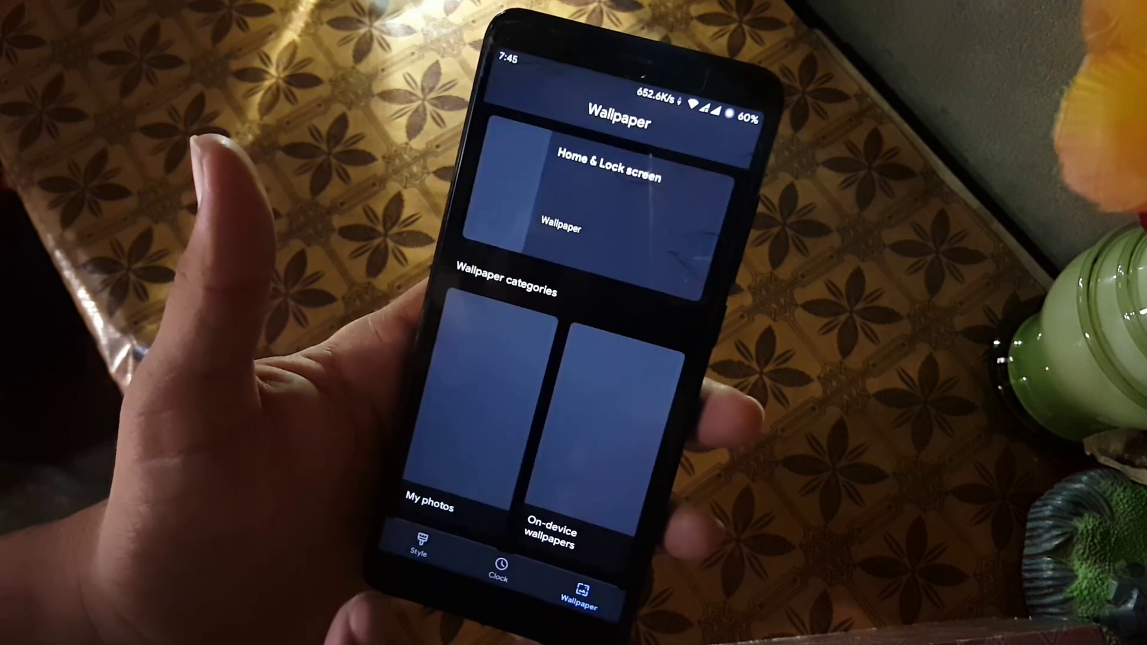
click(421, 547)
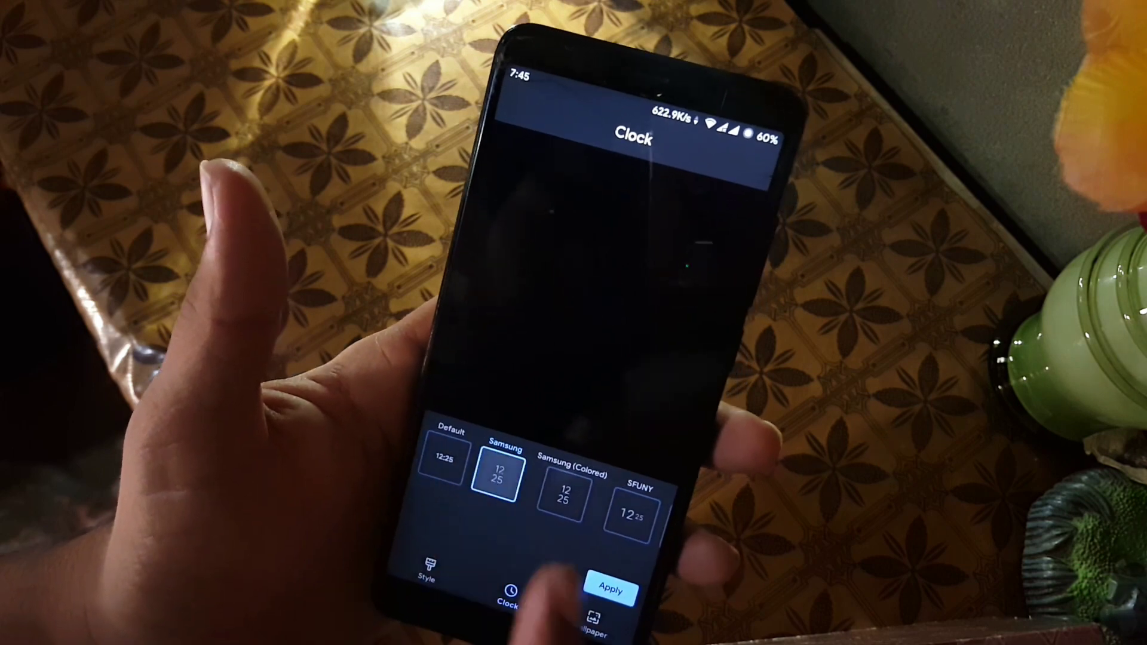
click(613, 591)
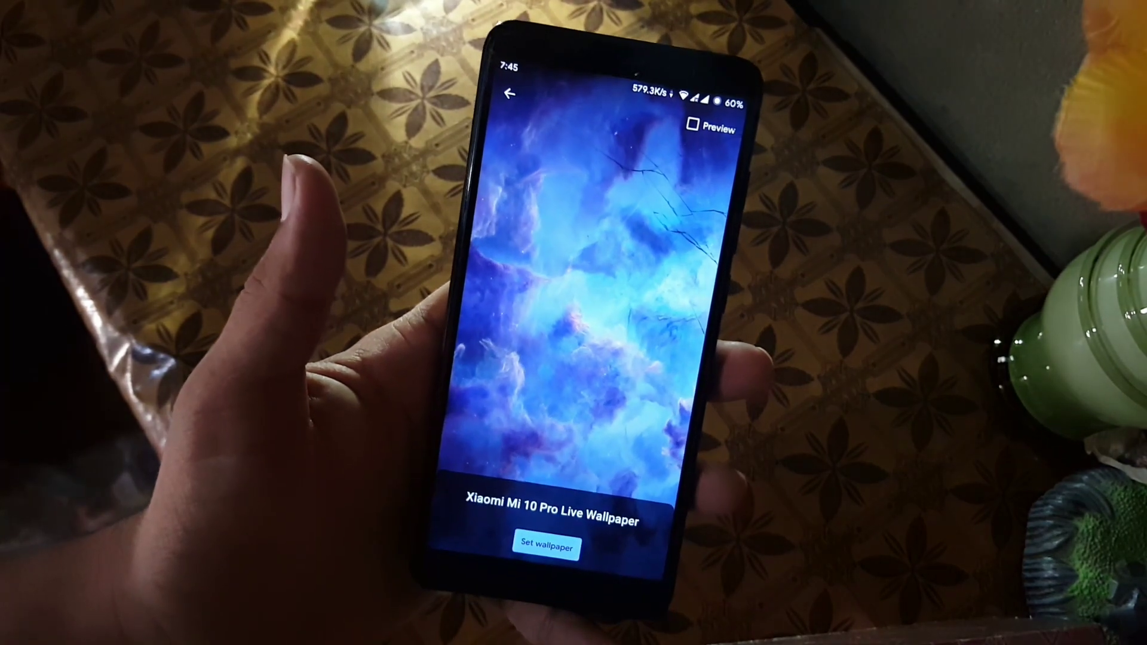
click(557, 548)
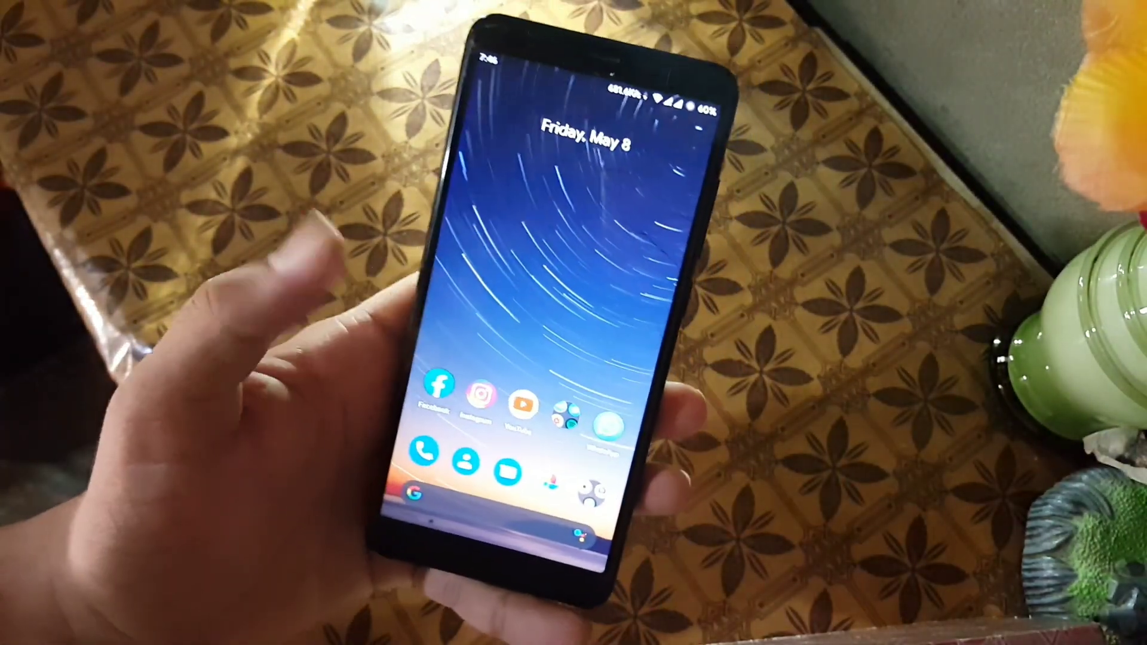
Peek into the camera apps folder, then reach Configuration Center from Settings
click(424, 461)
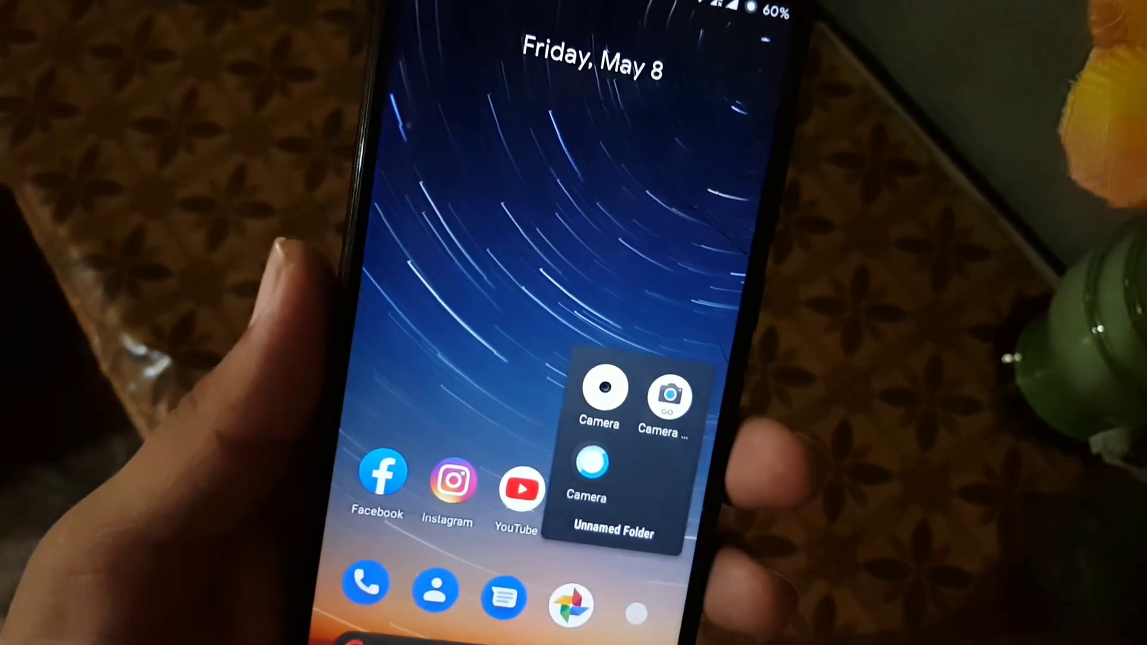
click(669, 396)
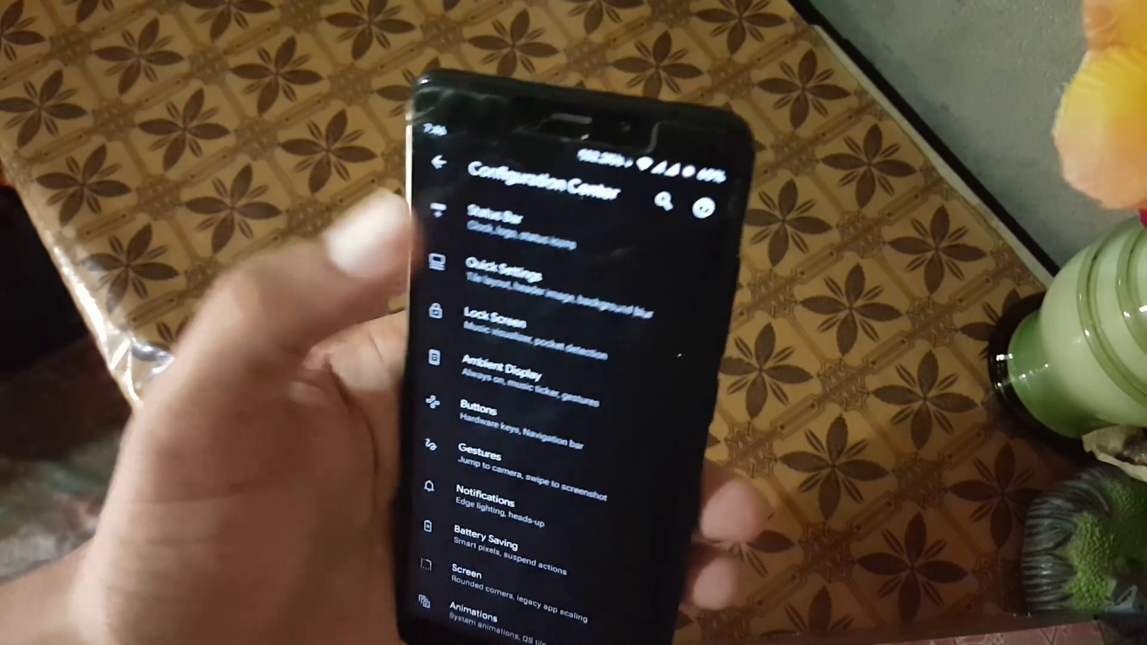
Browse the Status Bar customizations, then move to the Buttons page
click(504, 212)
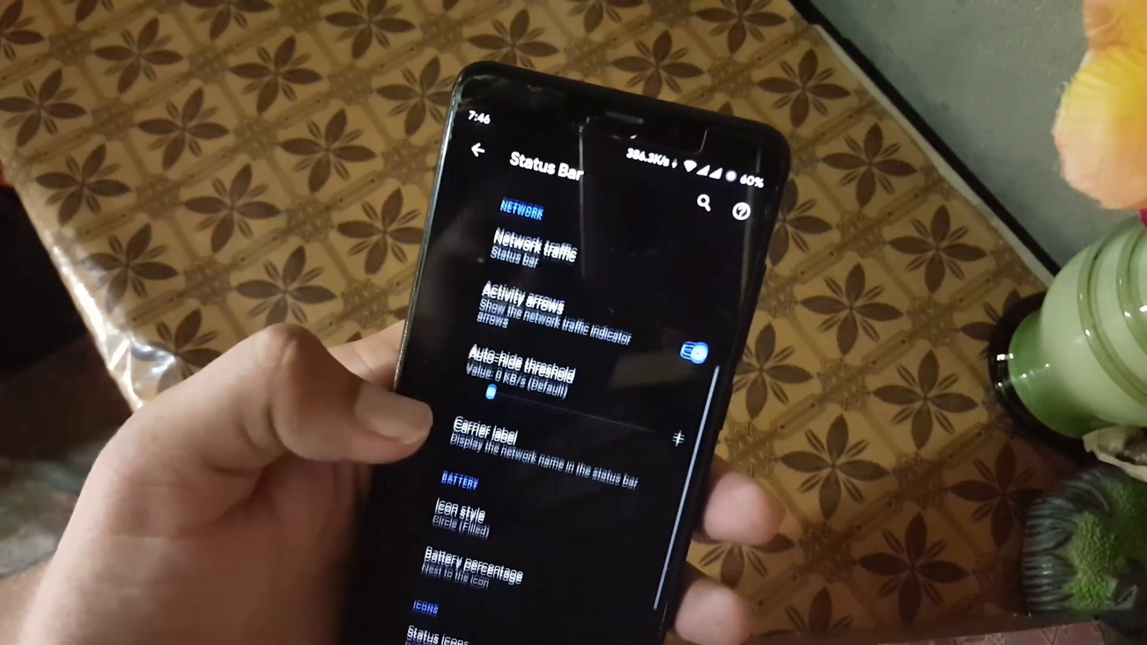
scroll(up, 3)
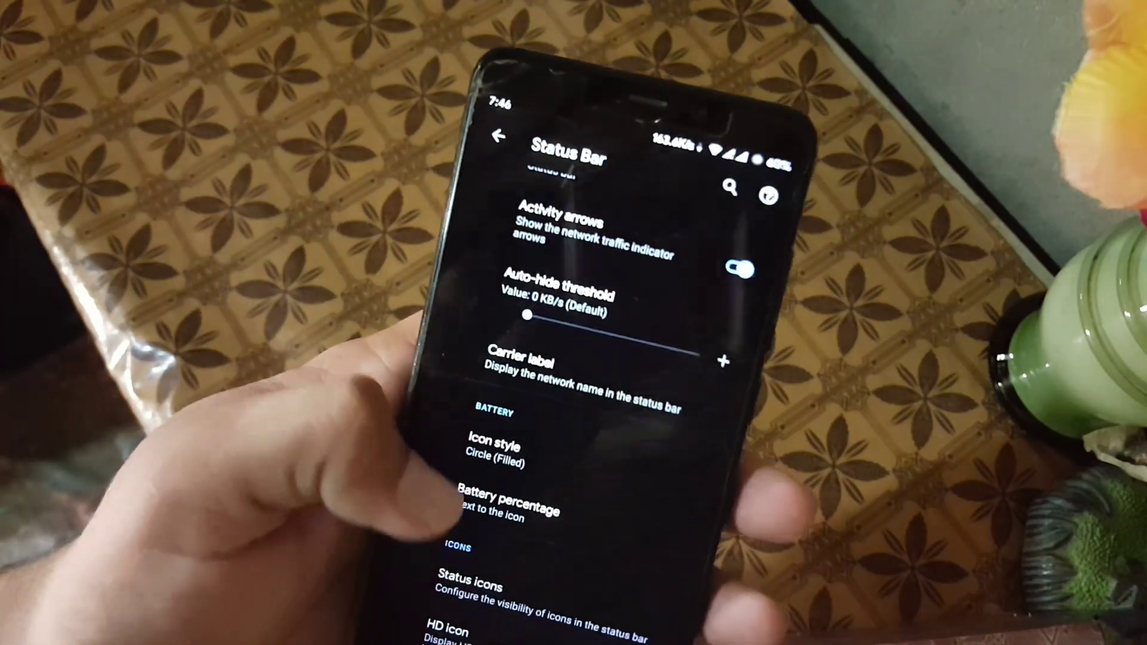
click(499, 137)
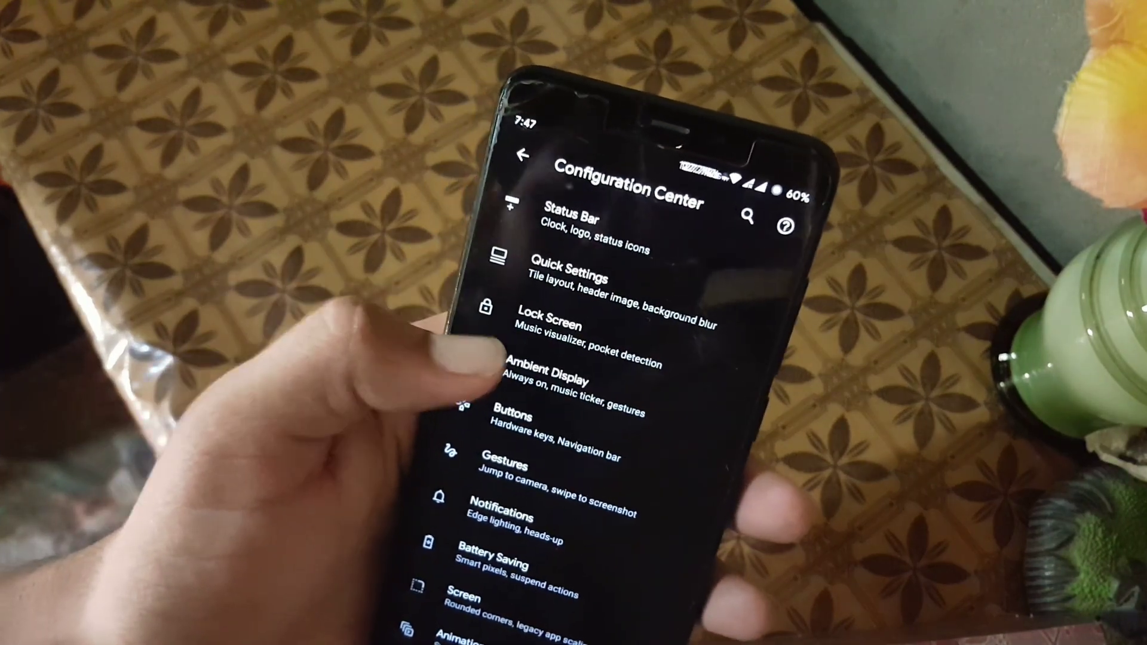
click(571, 380)
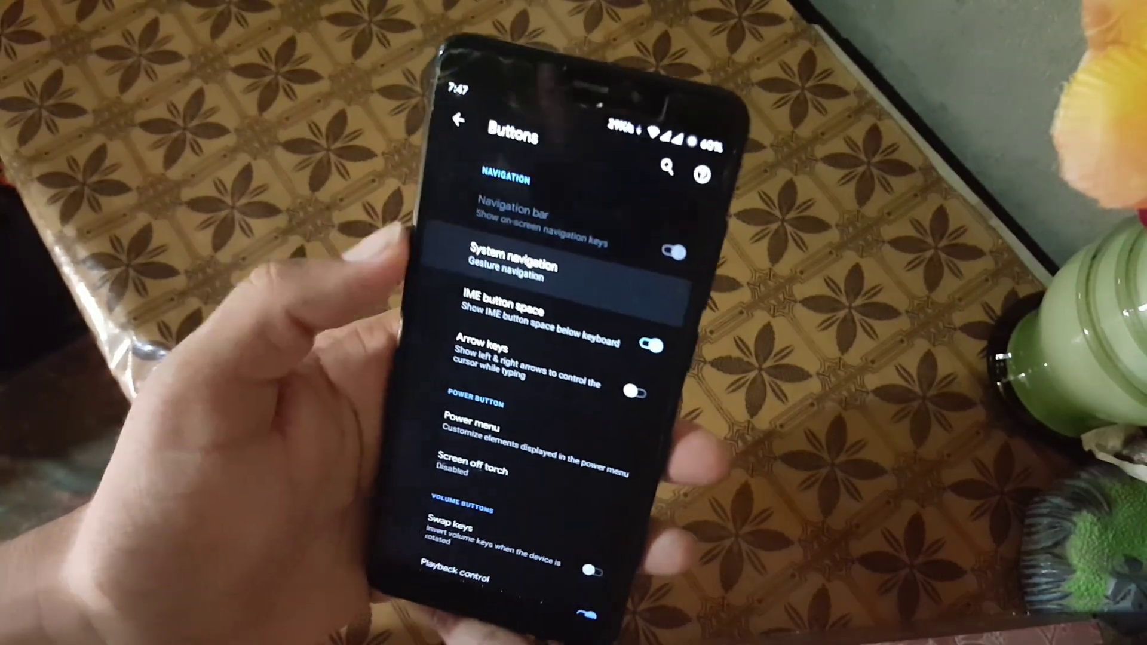
Try 3-button navigation, settle on Gesture navigation with a Long bar handle, and return to Buttons
click(513, 265)
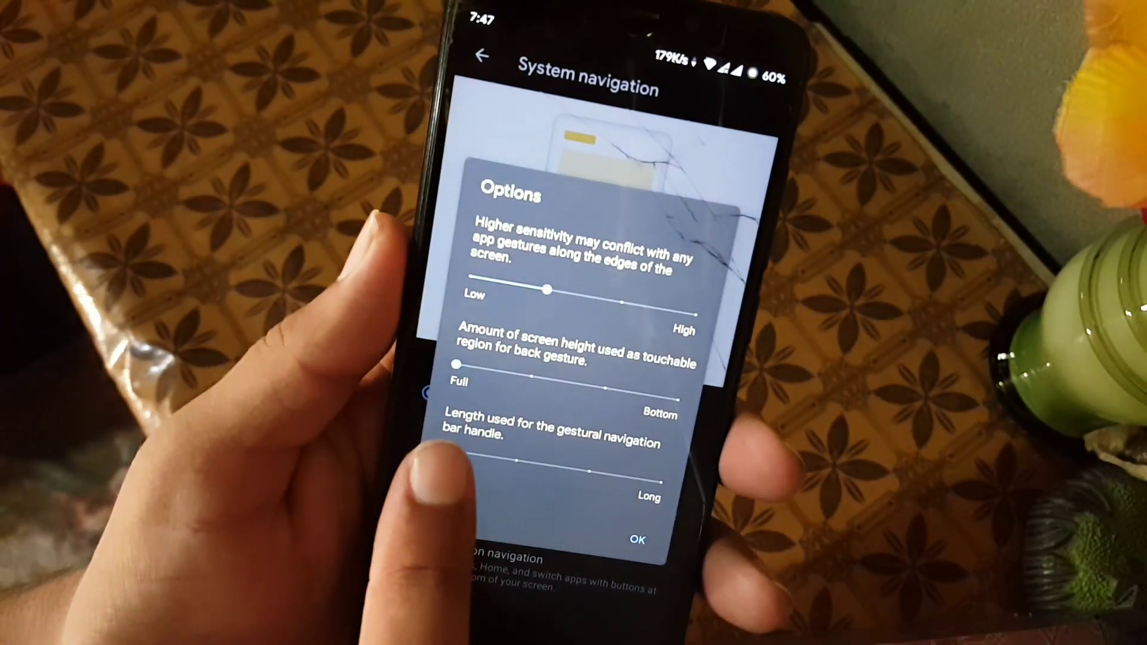
click(638, 540)
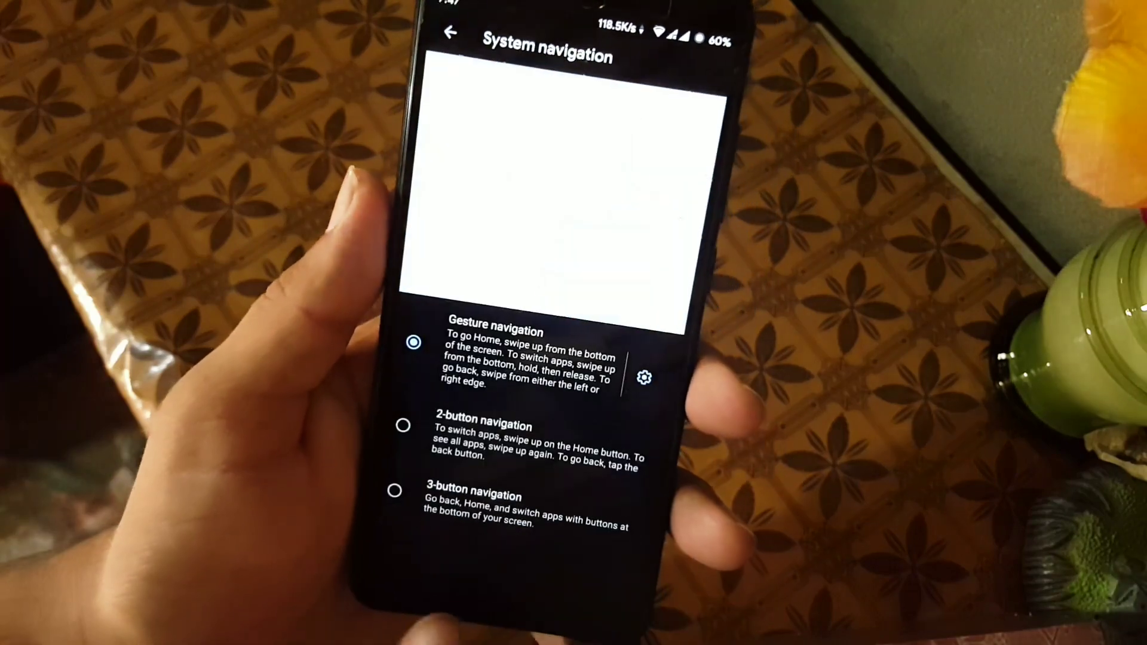
click(395, 497)
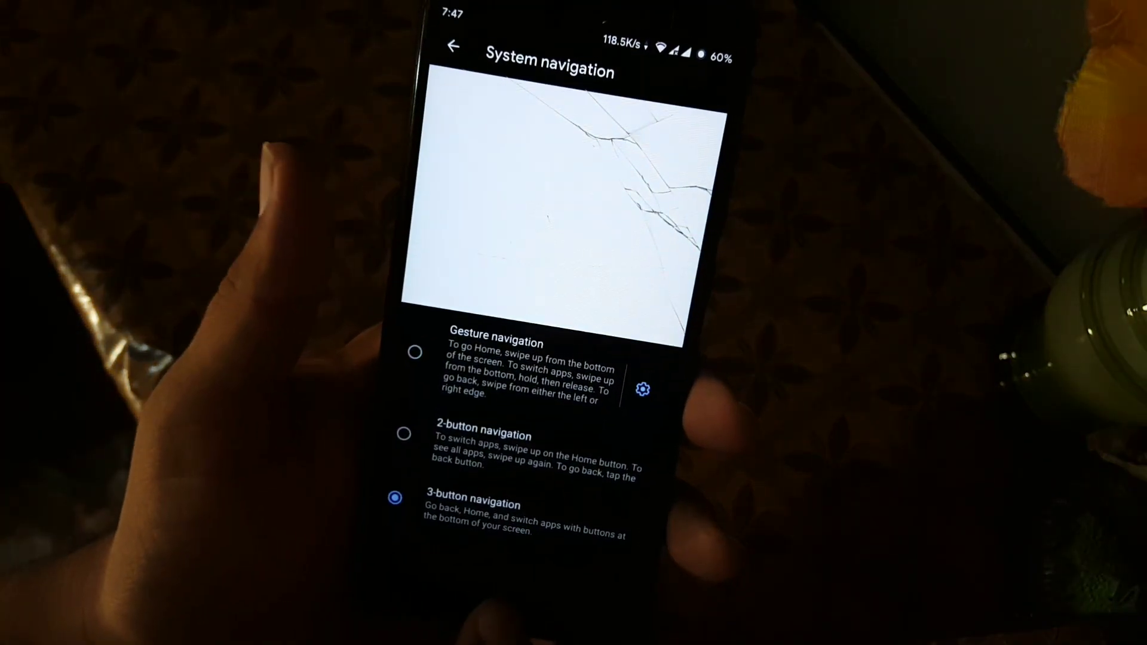
click(413, 366)
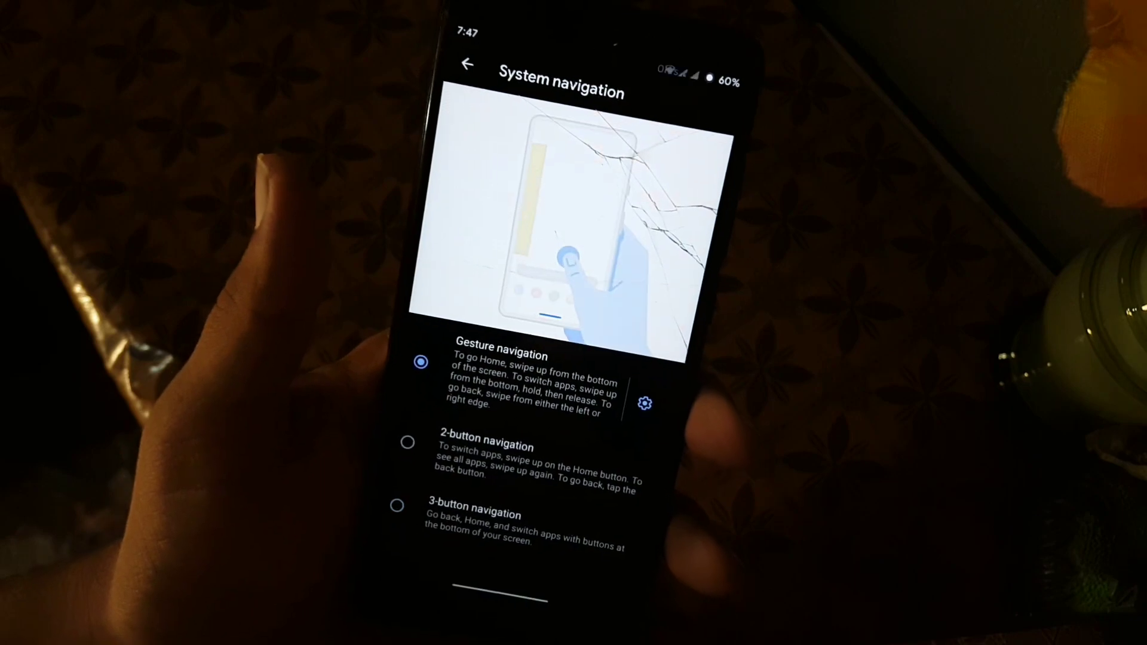
click(643, 402)
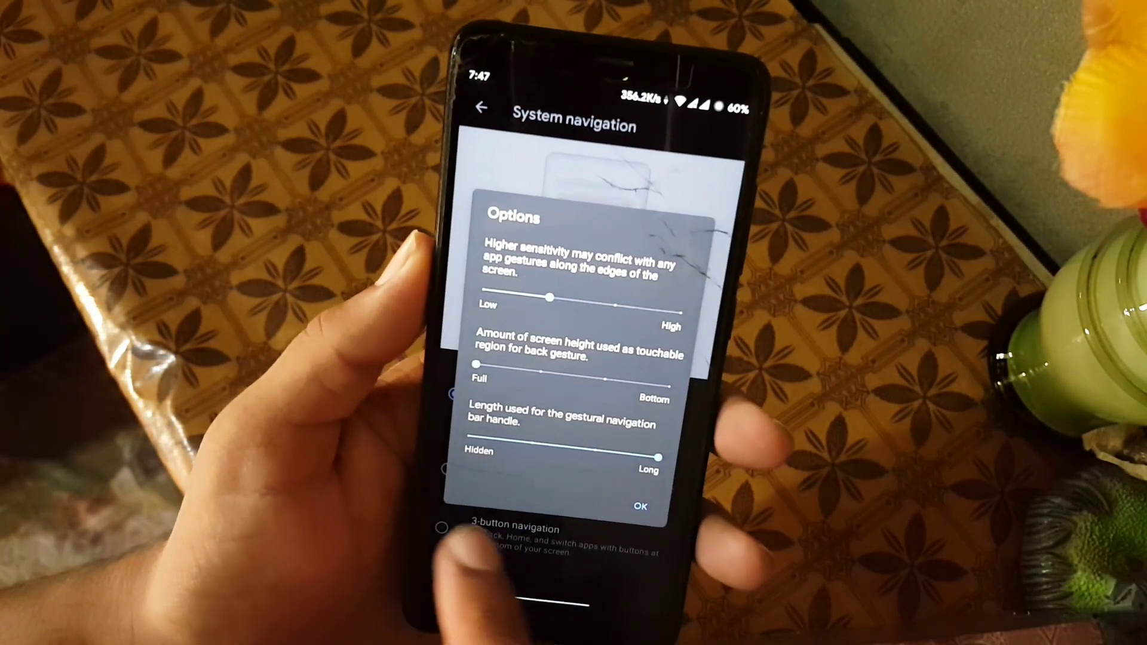
click(640, 507)
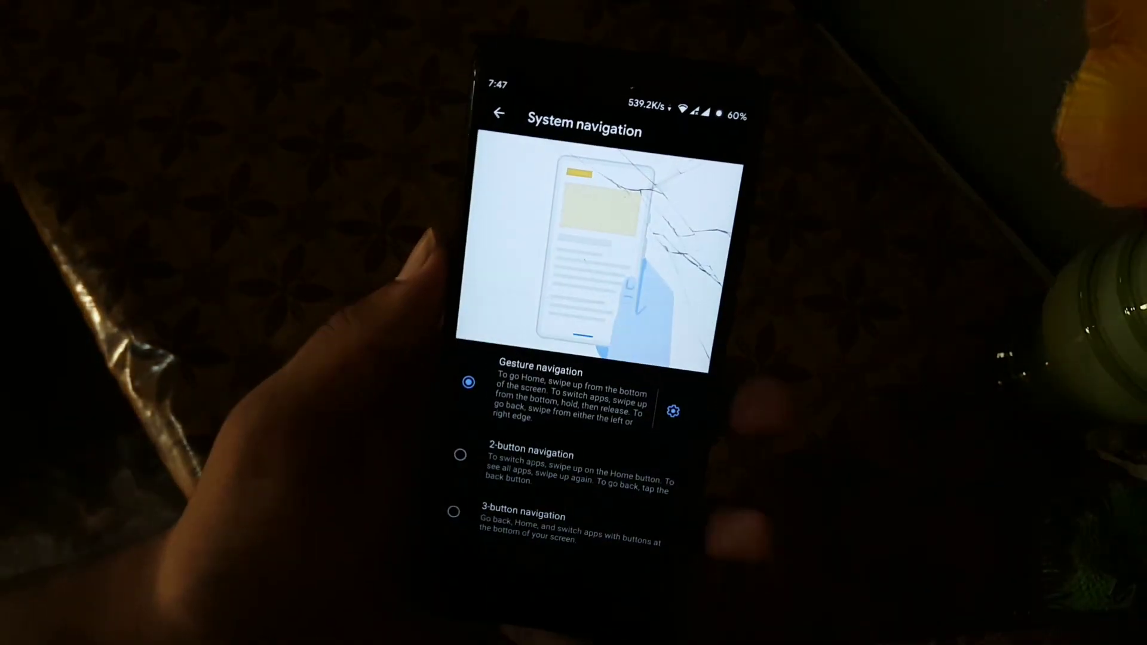
click(499, 115)
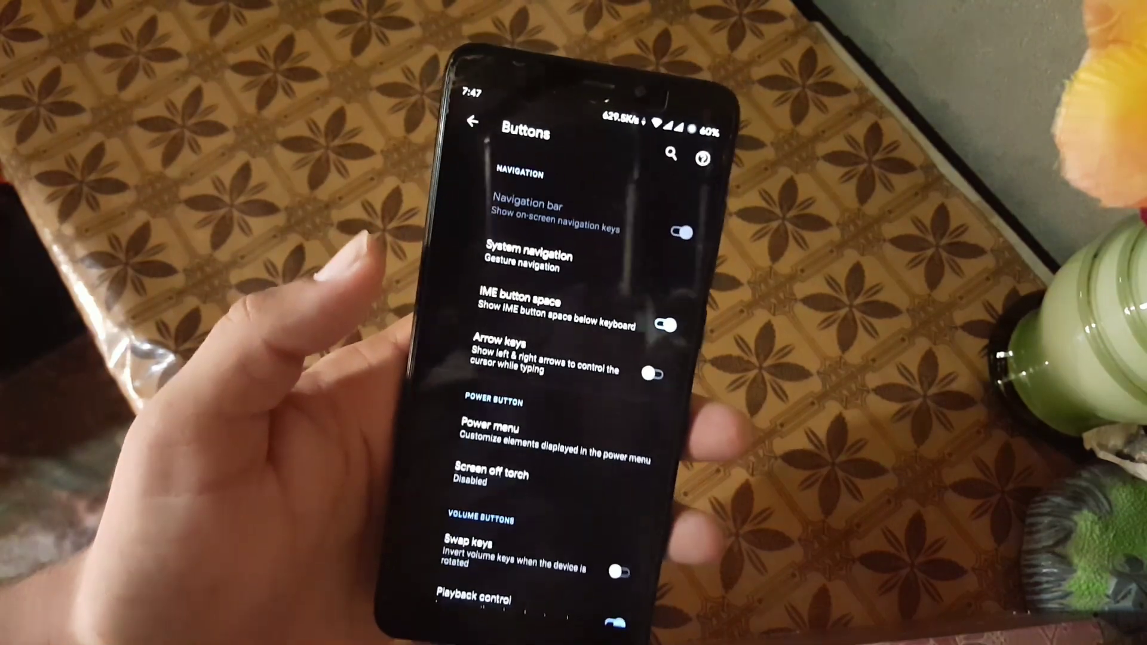
Take a three-finger screenshot on the Gestures page and return to the category list
scroll(down, 3)
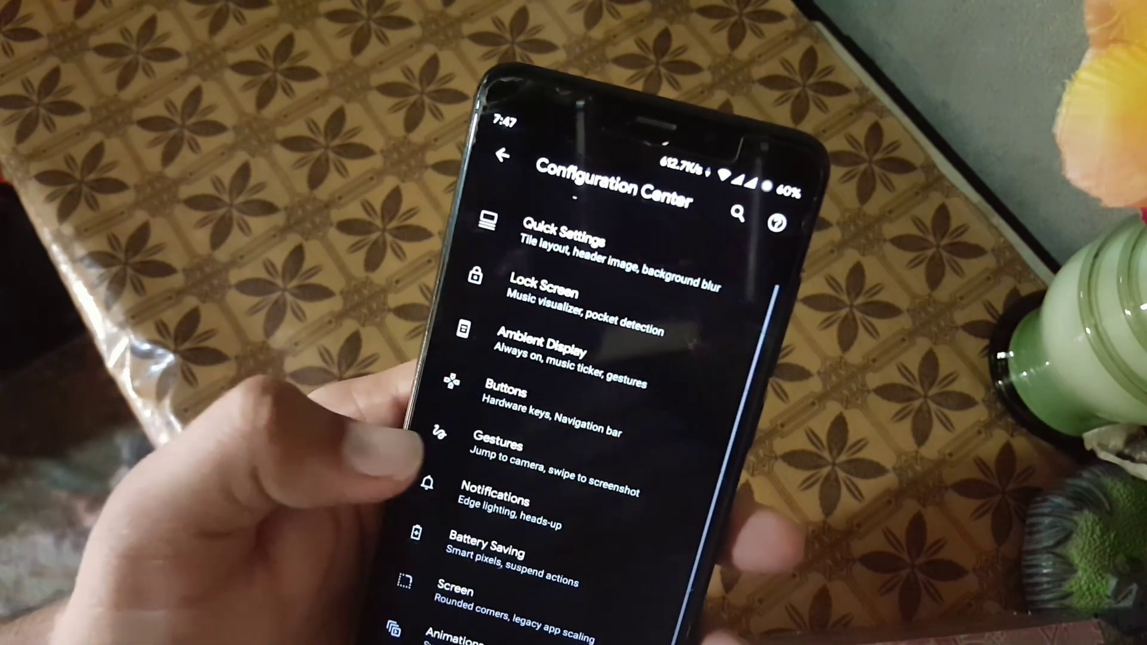
click(501, 447)
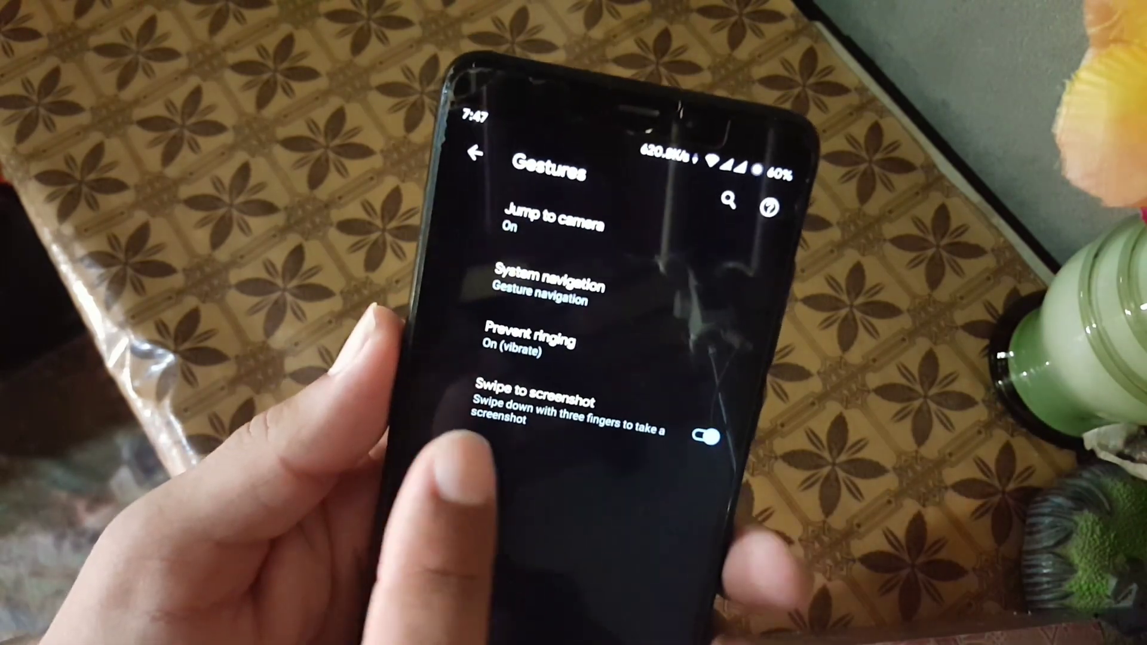
click(708, 432)
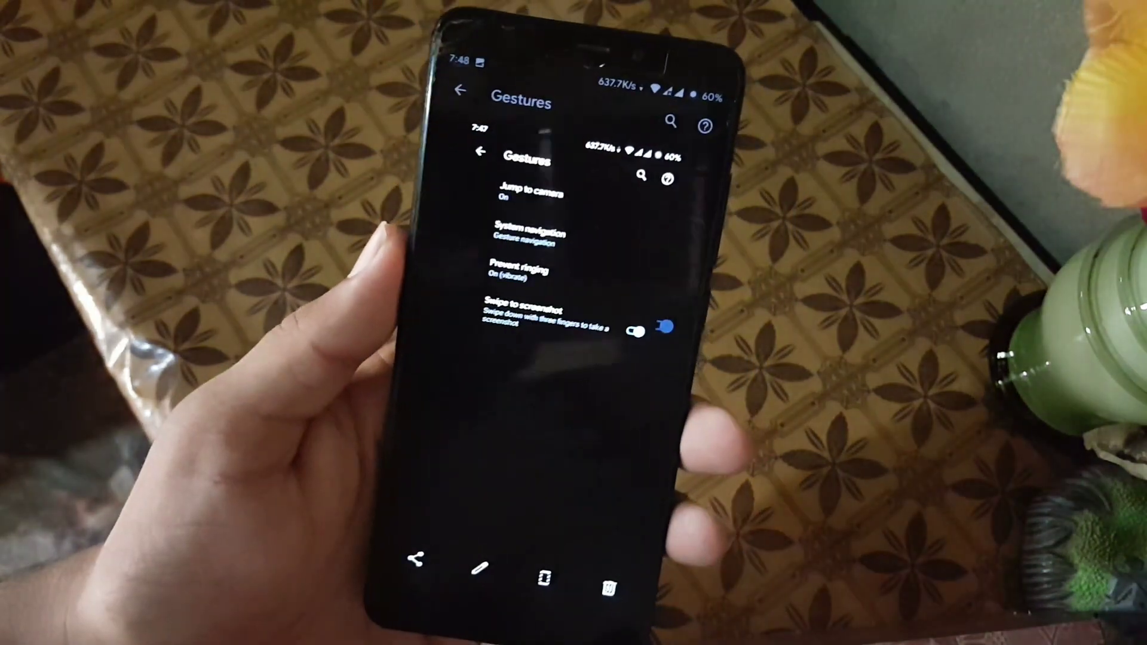
click(461, 91)
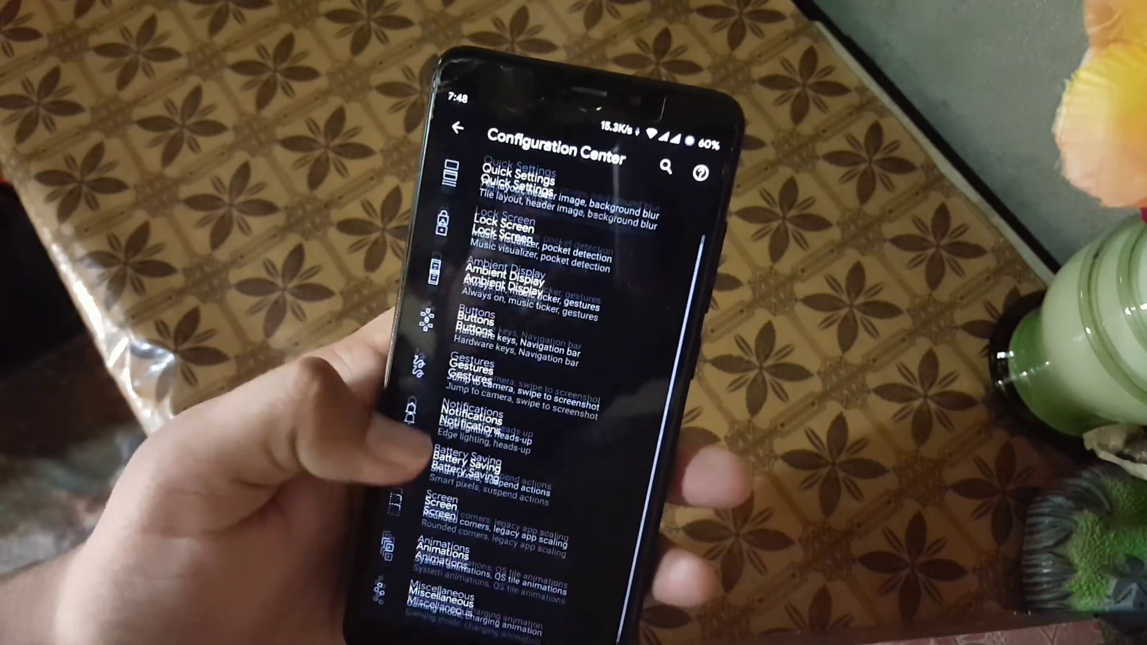
Browse the Notifications, Animations and Miscellaneous pages, ending on Configuration Center
click(475, 424)
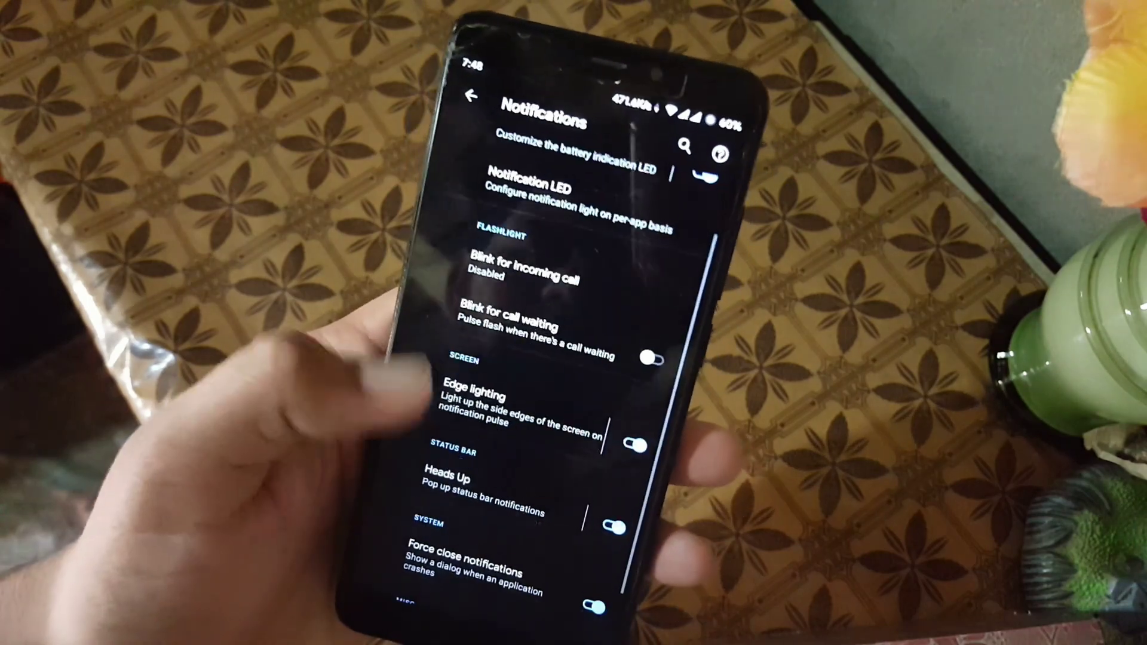
click(471, 99)
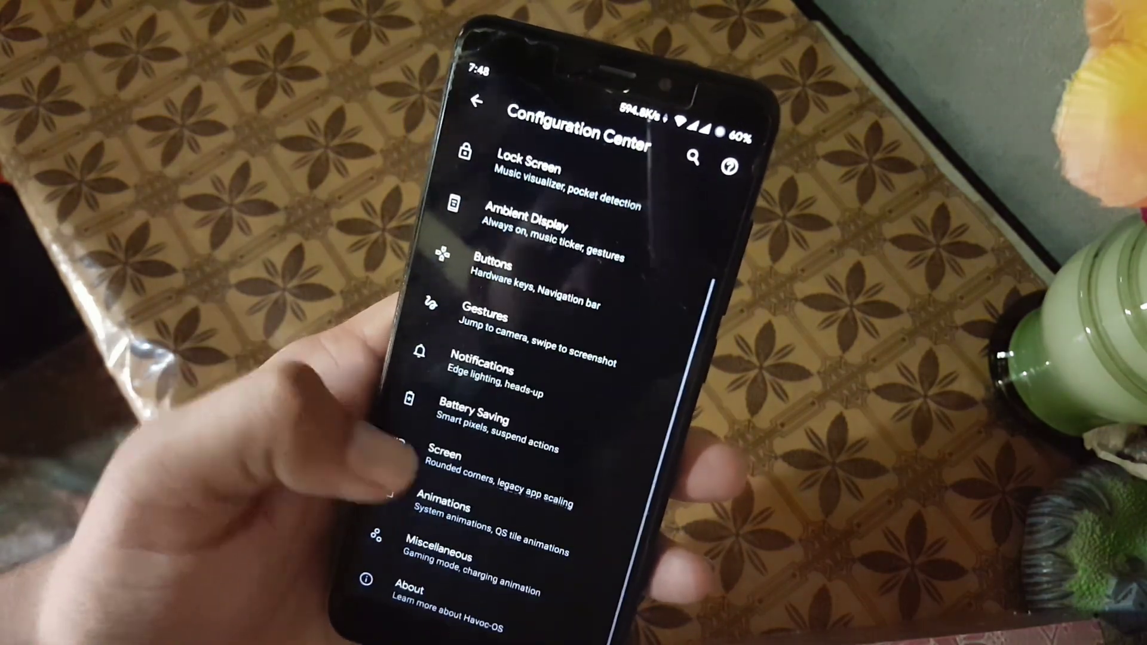
click(458, 454)
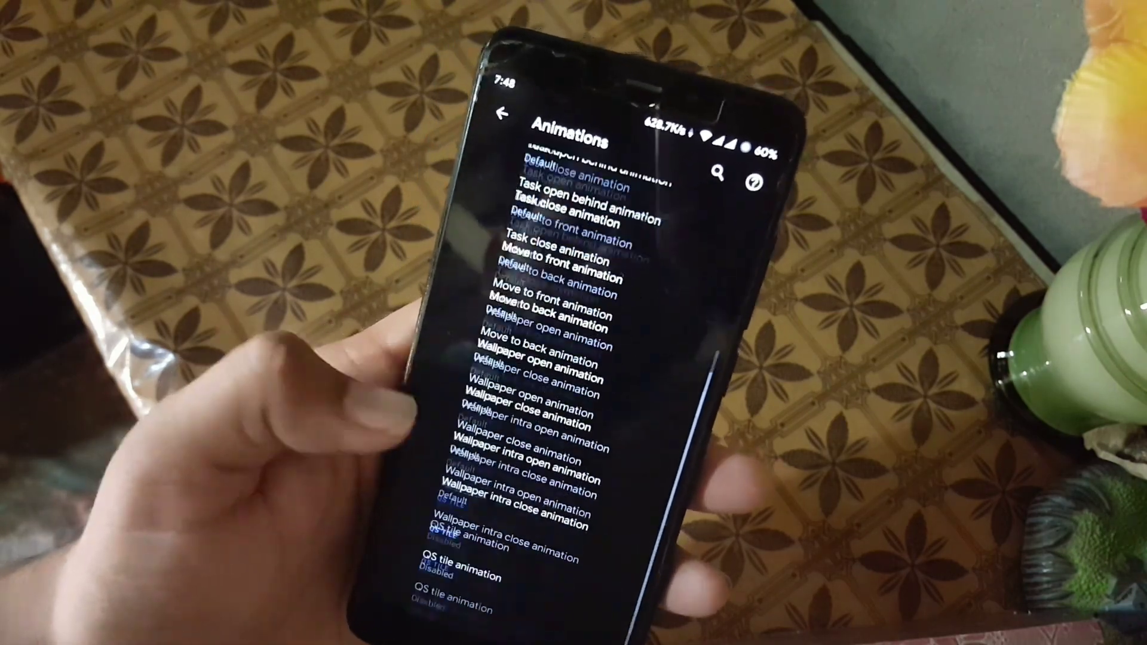
click(502, 116)
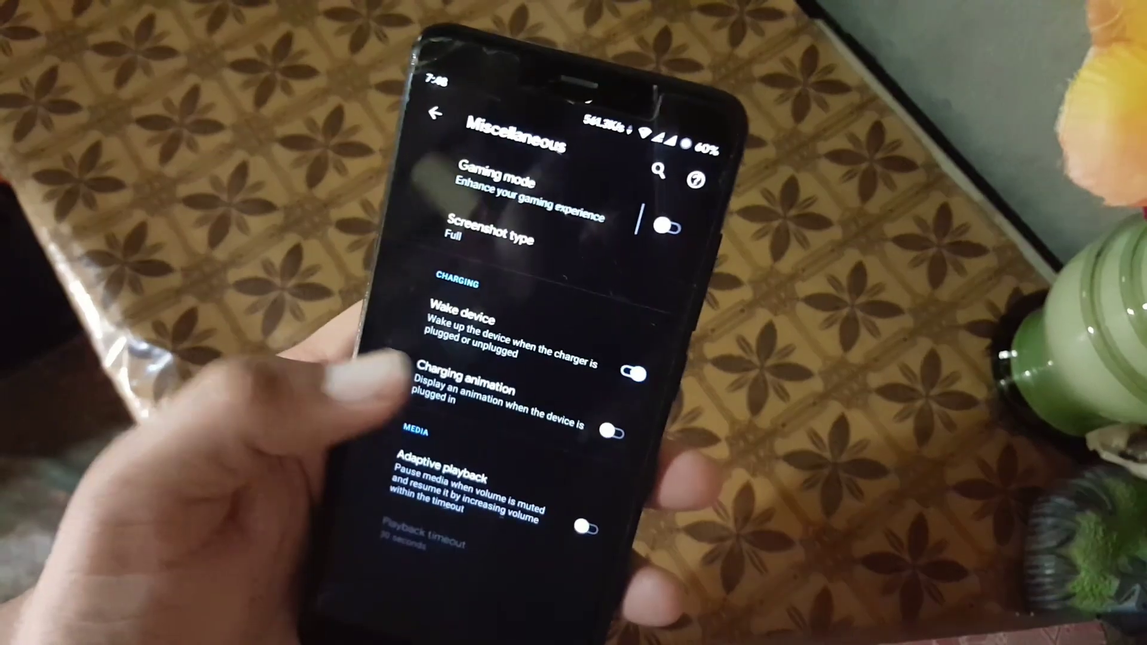
click(436, 115)
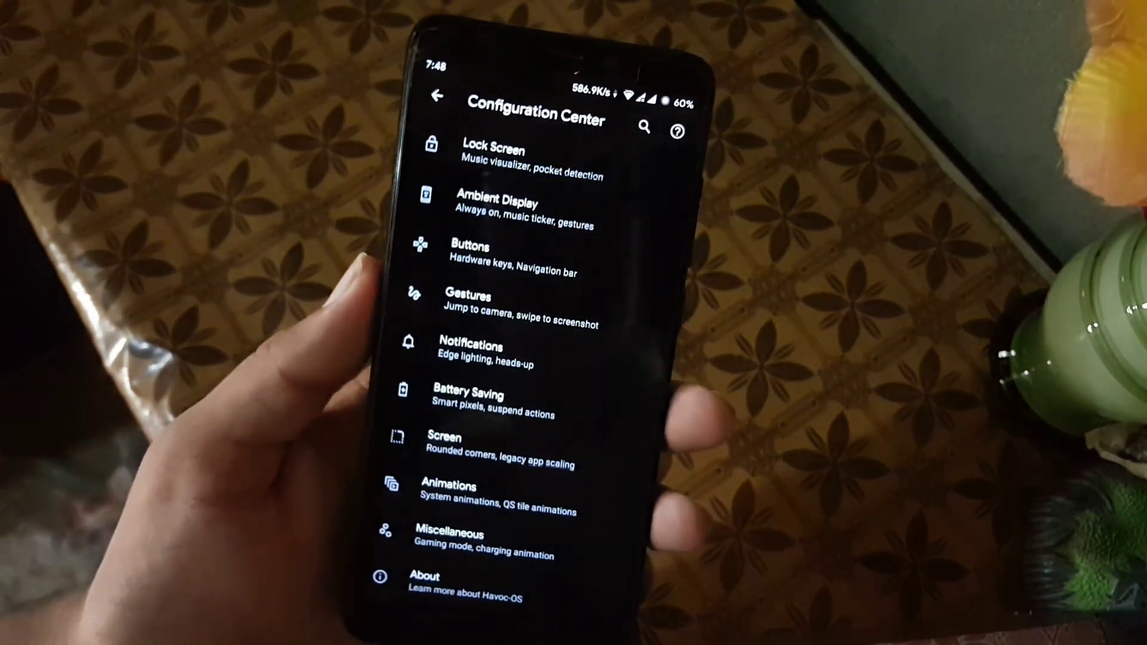
View the Battery usage page from main Settings and return to the settings list
click(438, 96)
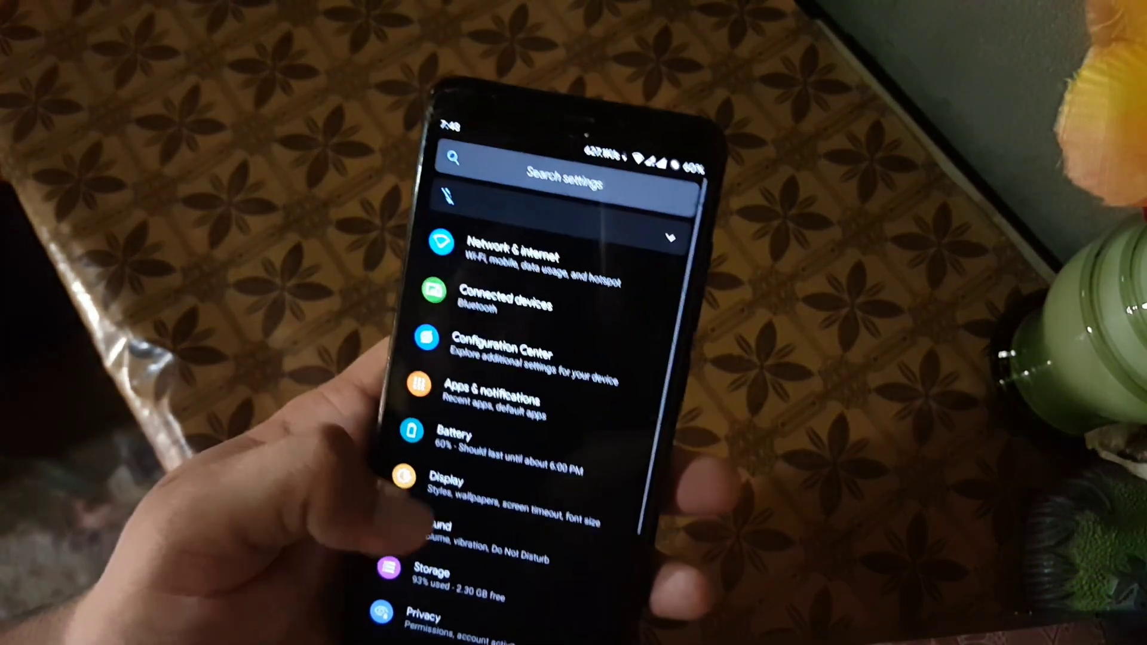
click(454, 439)
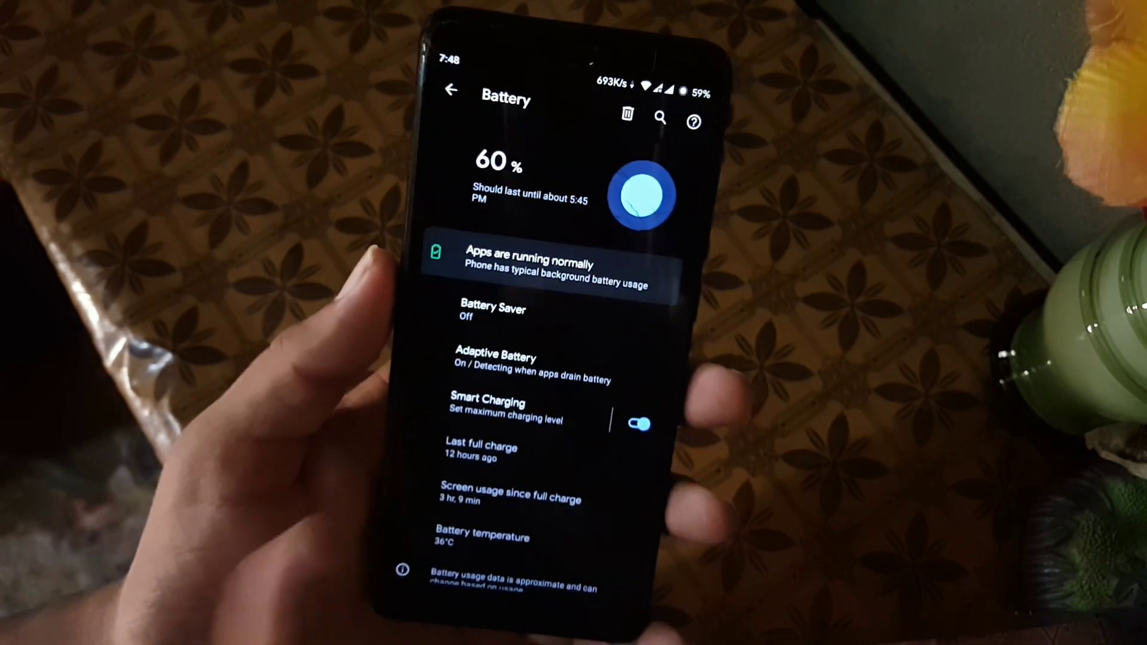
click(487, 407)
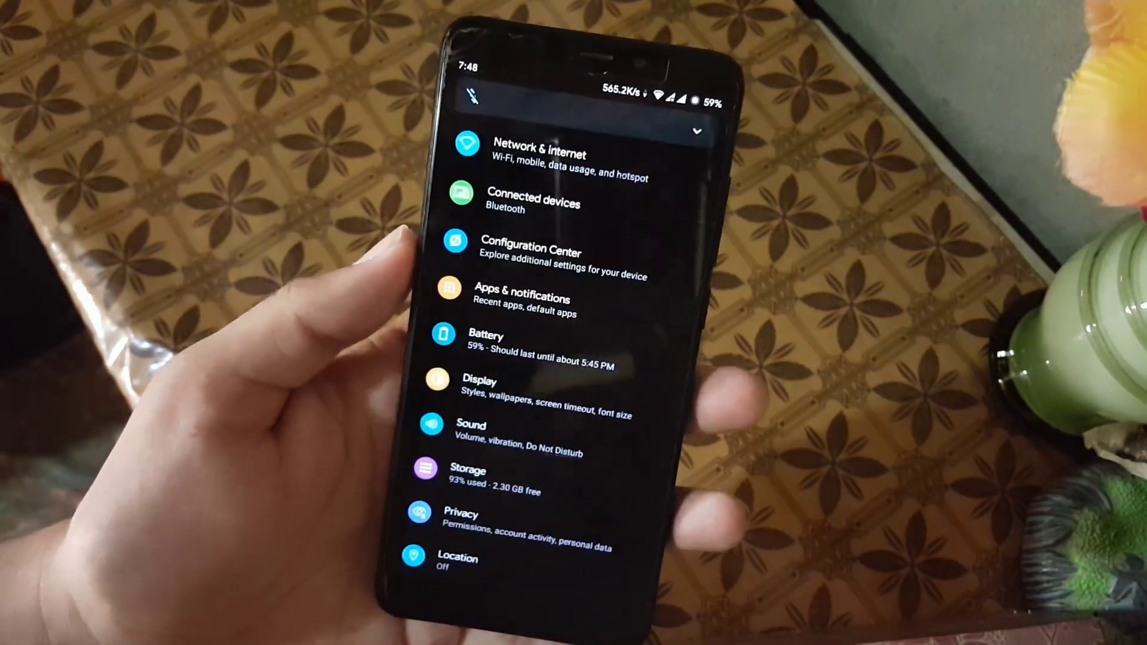
click(480, 380)
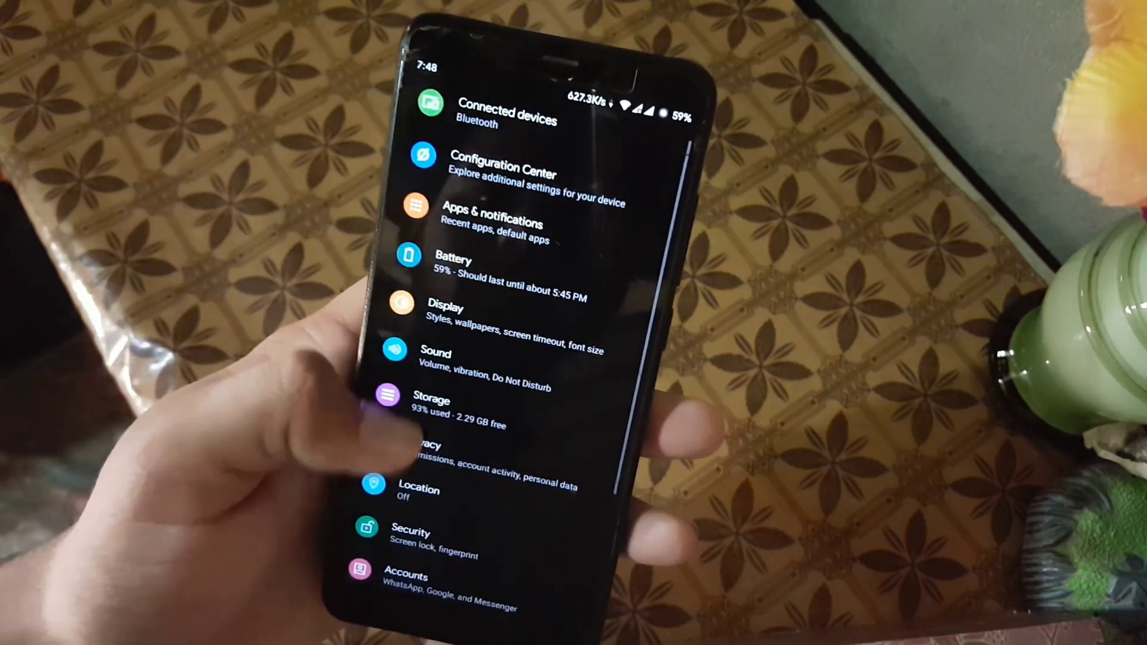
View Mi Sound Enhancer under Sound, then move on to the System settings page
click(435, 362)
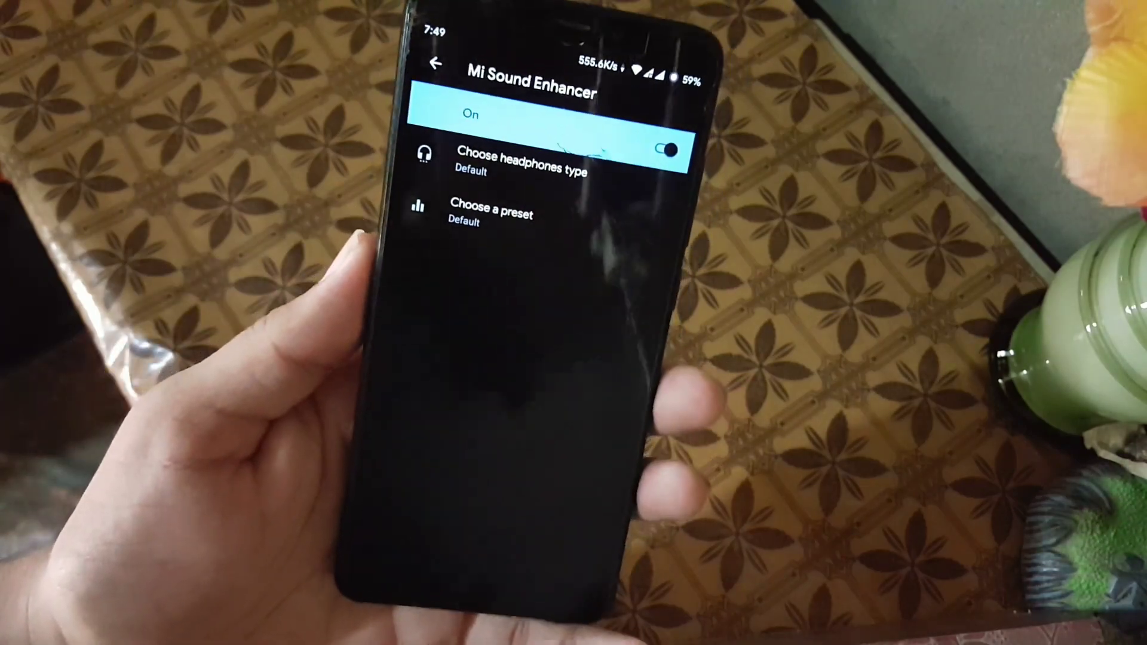
click(437, 63)
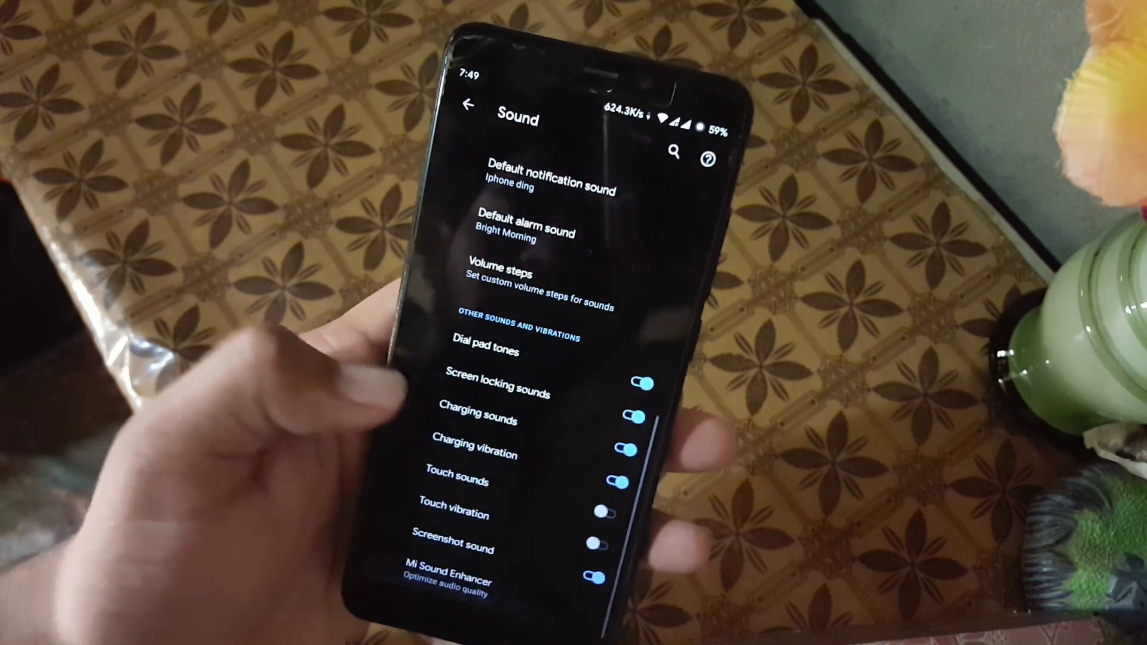
click(468, 104)
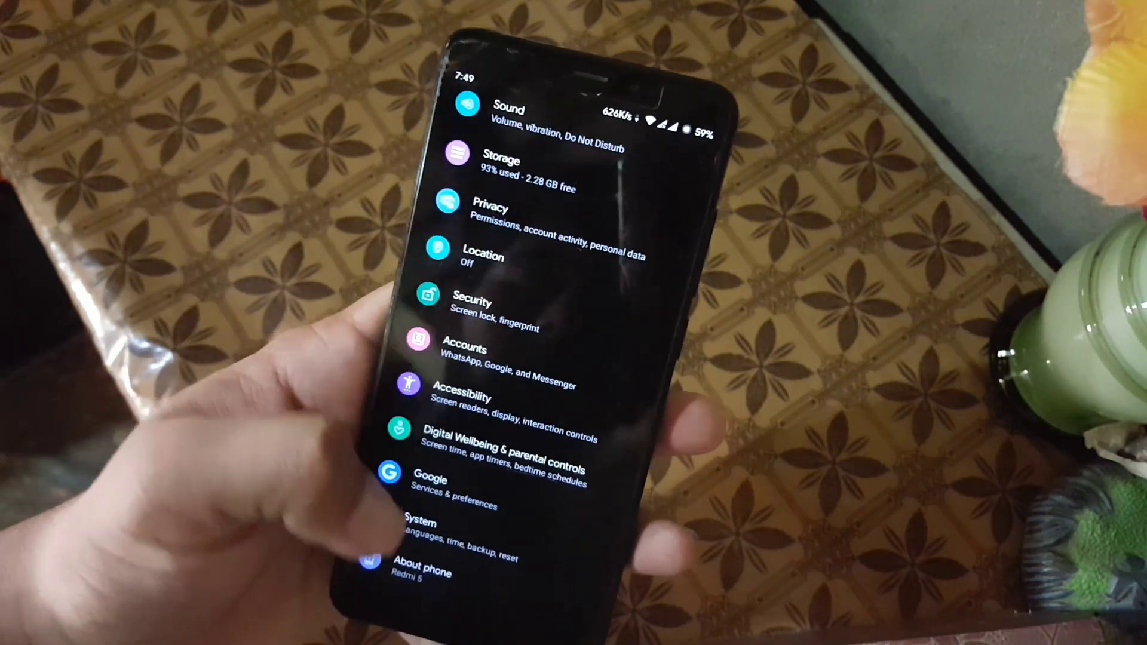
click(415, 531)
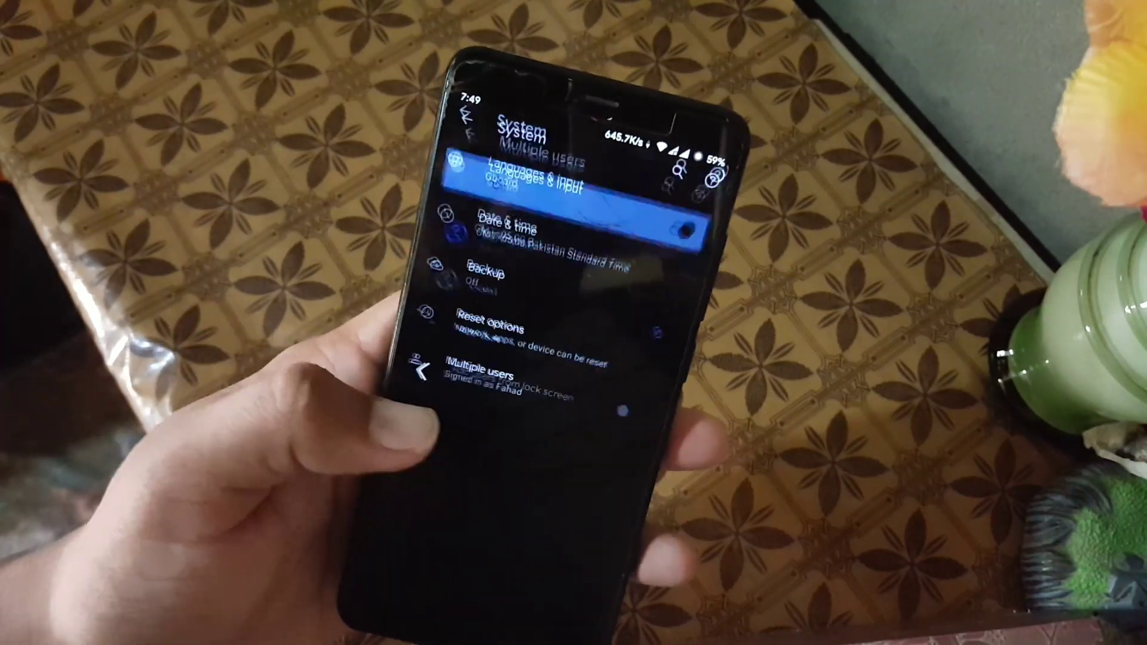